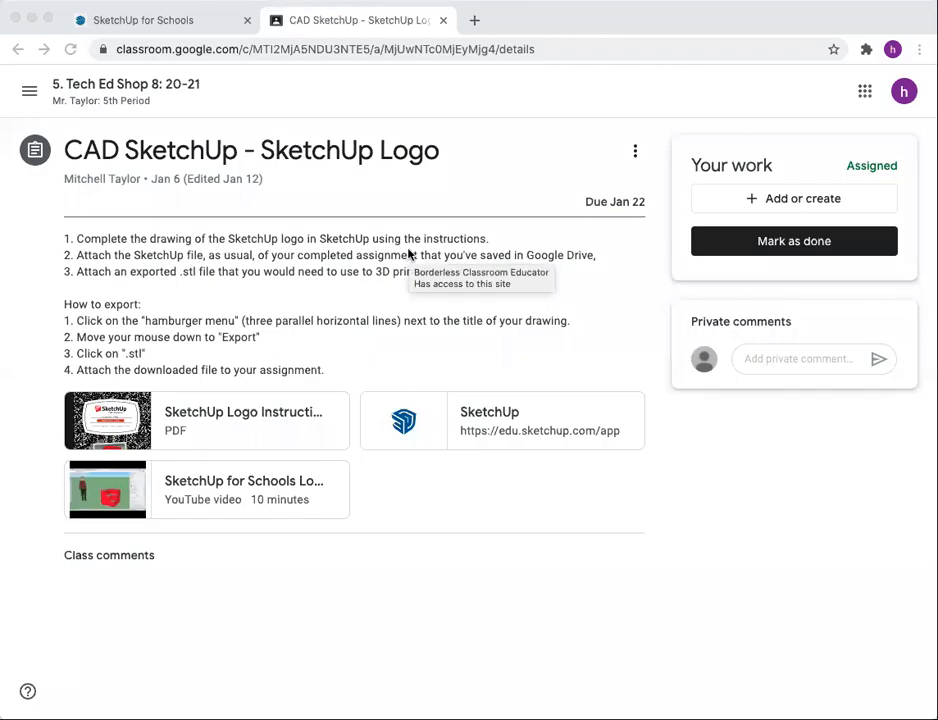
mouse_move(276, 148)
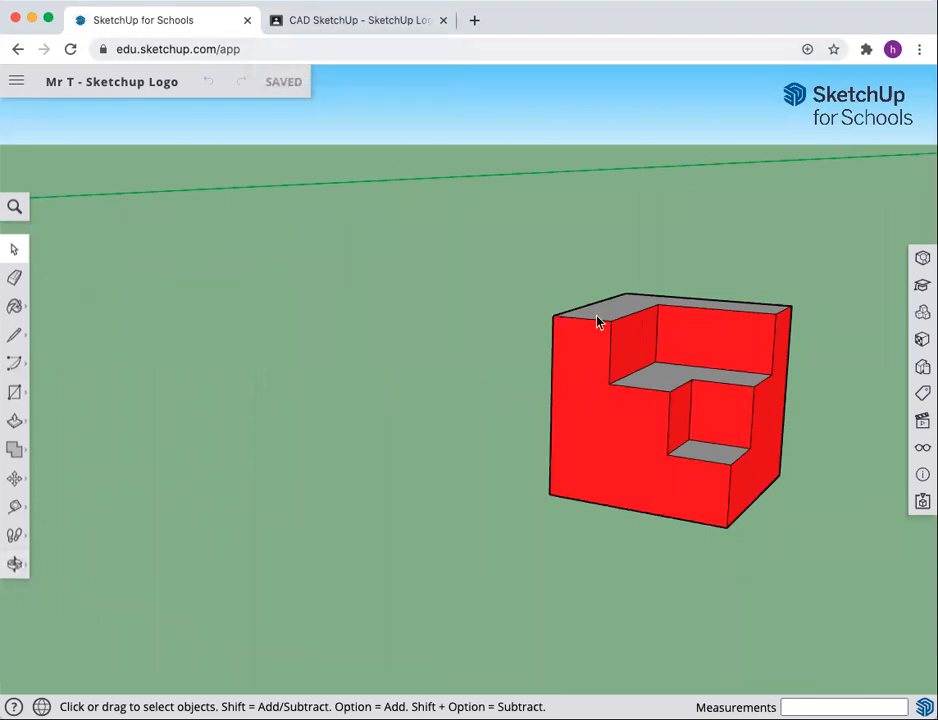
mouse_move(664, 344)
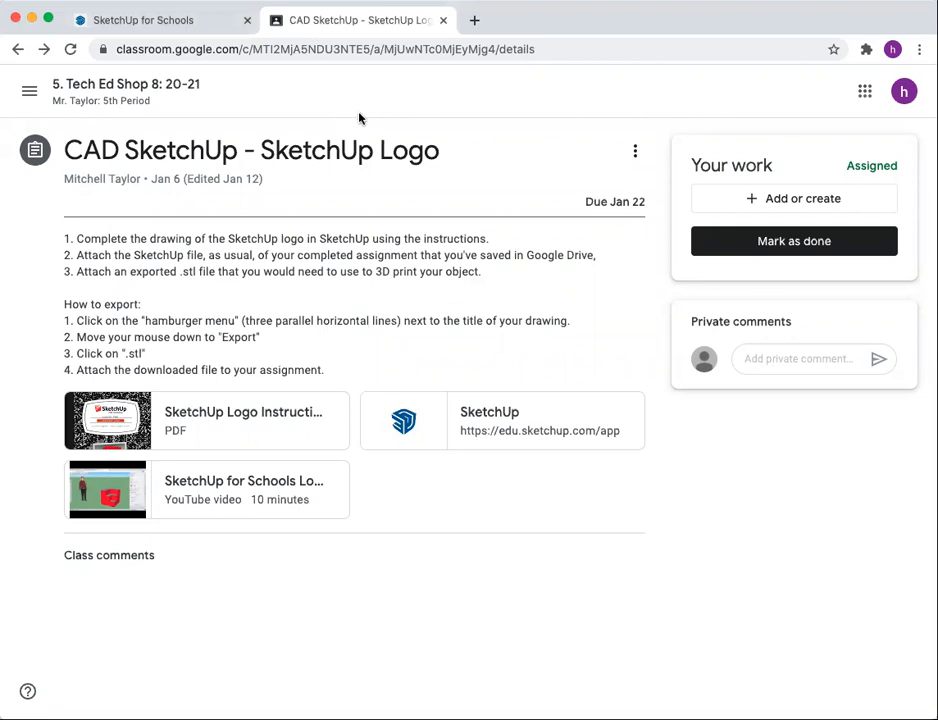
mouse_move(100, 118)
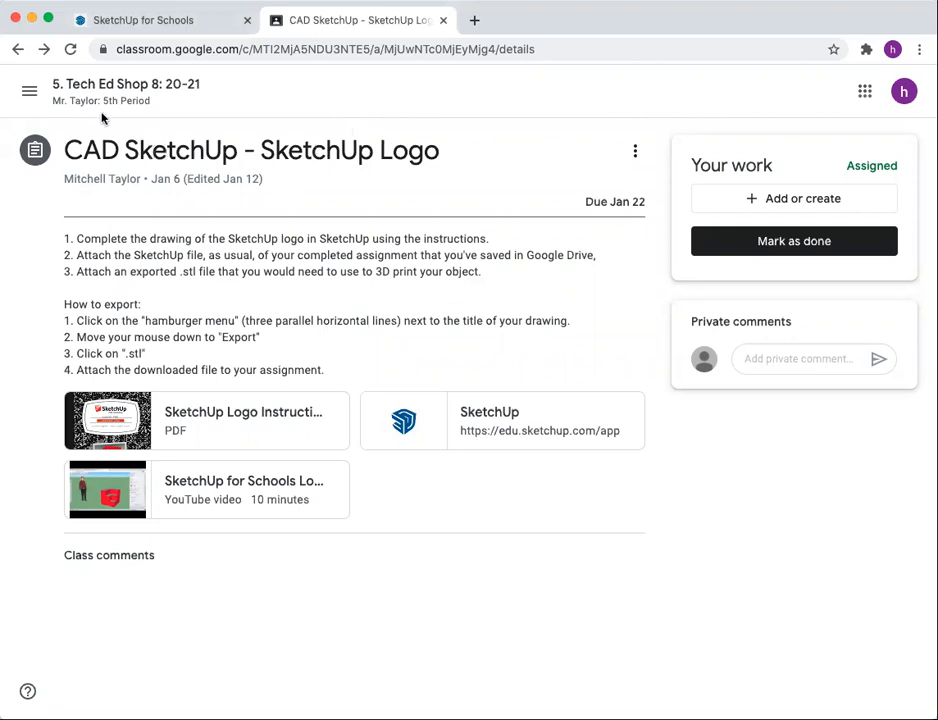
mouse_move(96, 96)
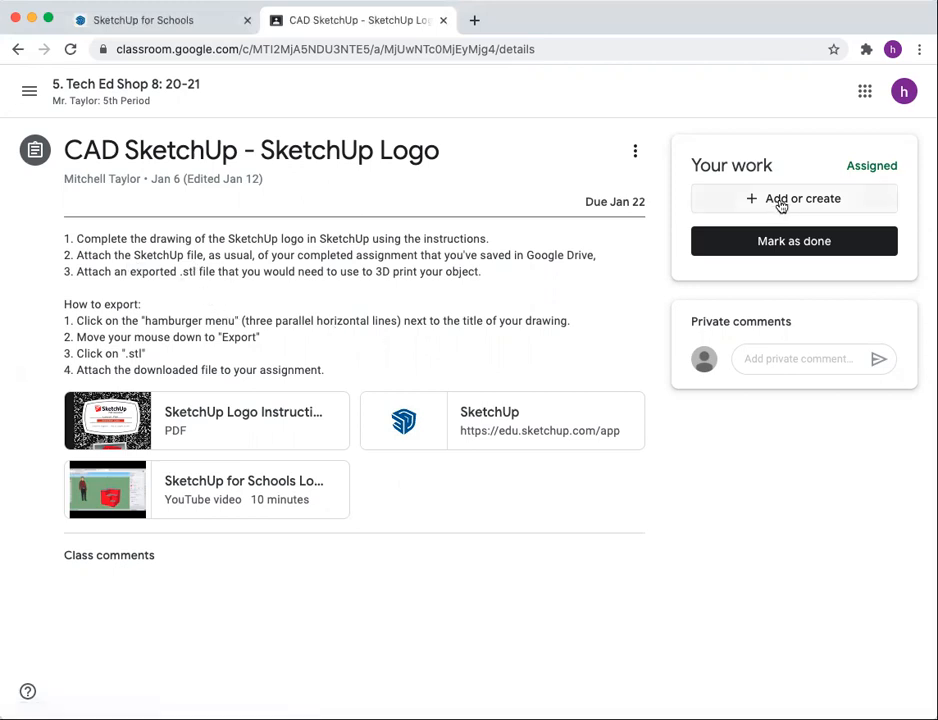
Attach the 'Mr T - Sketchup Logo' drawing from Google Drive's Recent files to the assignment work
click(794, 198)
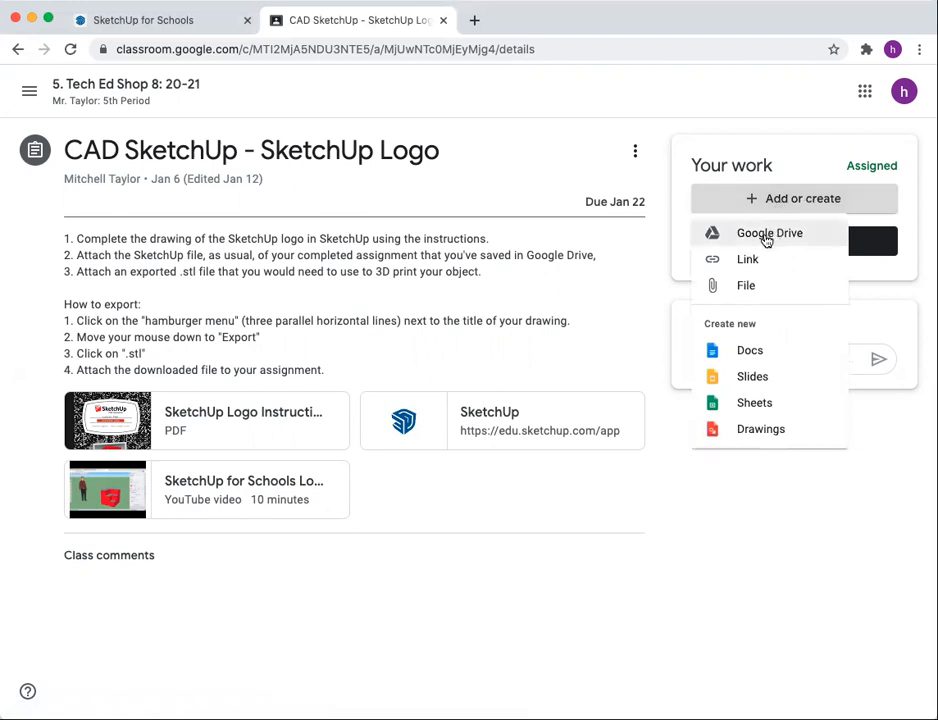
click(768, 232)
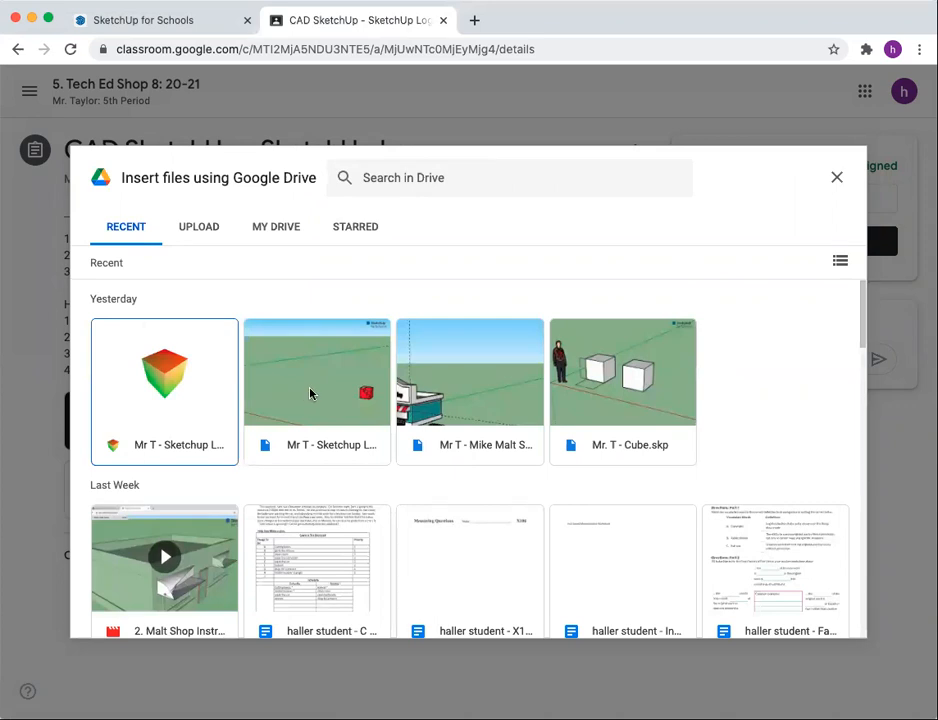
click(316, 372)
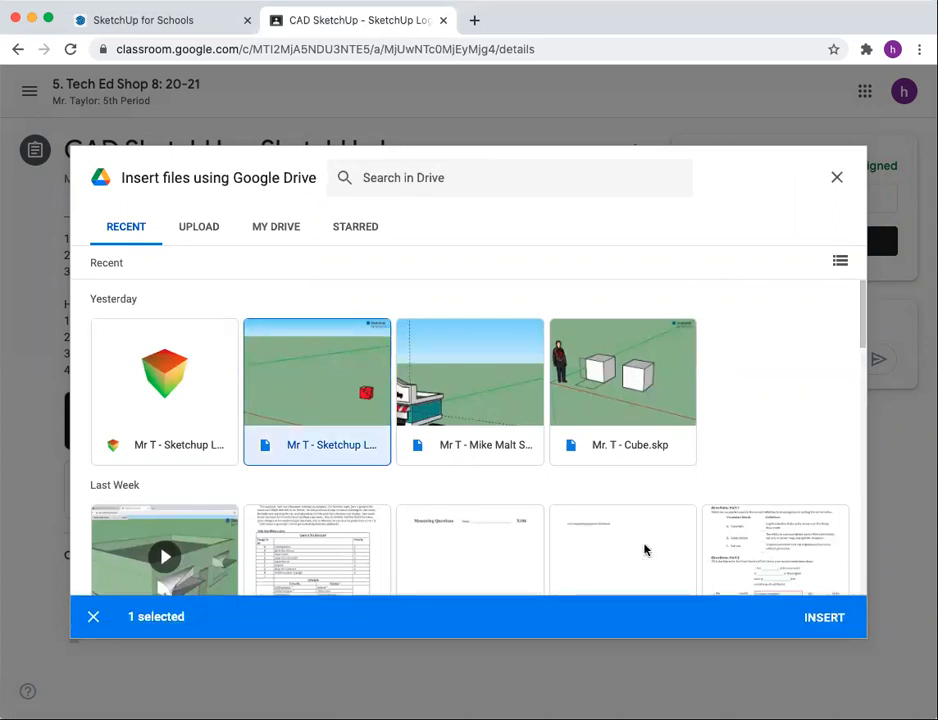
click(824, 616)
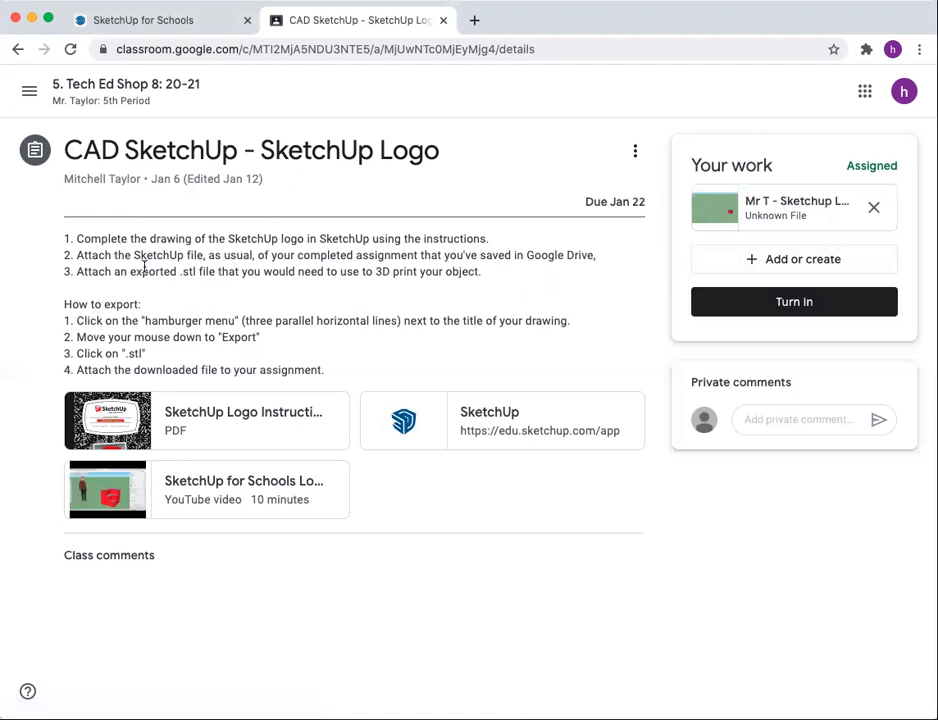
Attach the Sketchup Logo .stl file from Google Drive as a second attachment and start turning in
drag(76, 272, 218, 272)
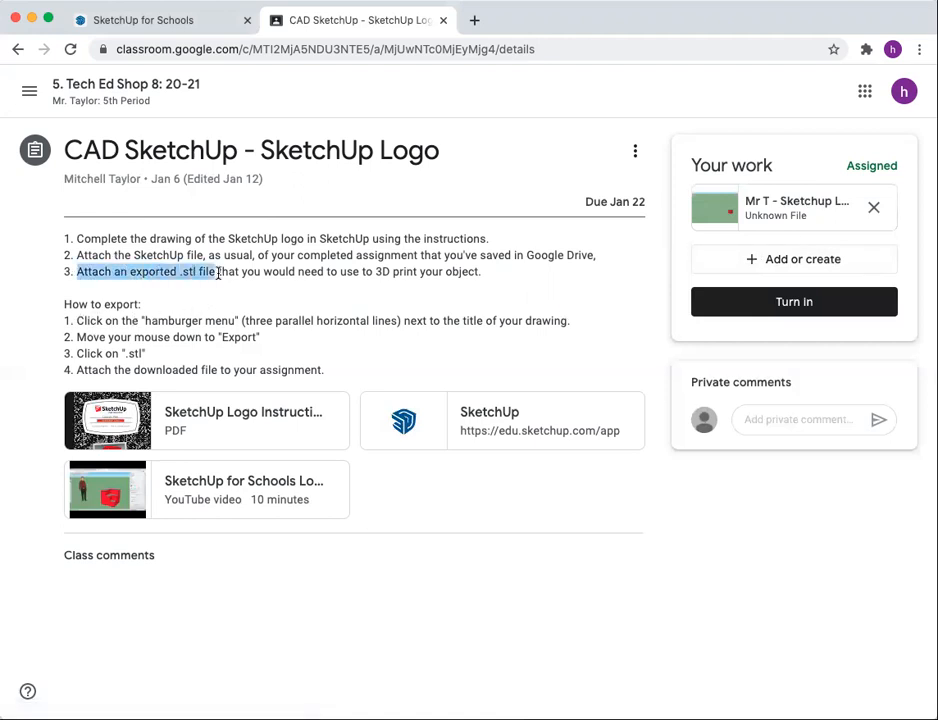
click(794, 260)
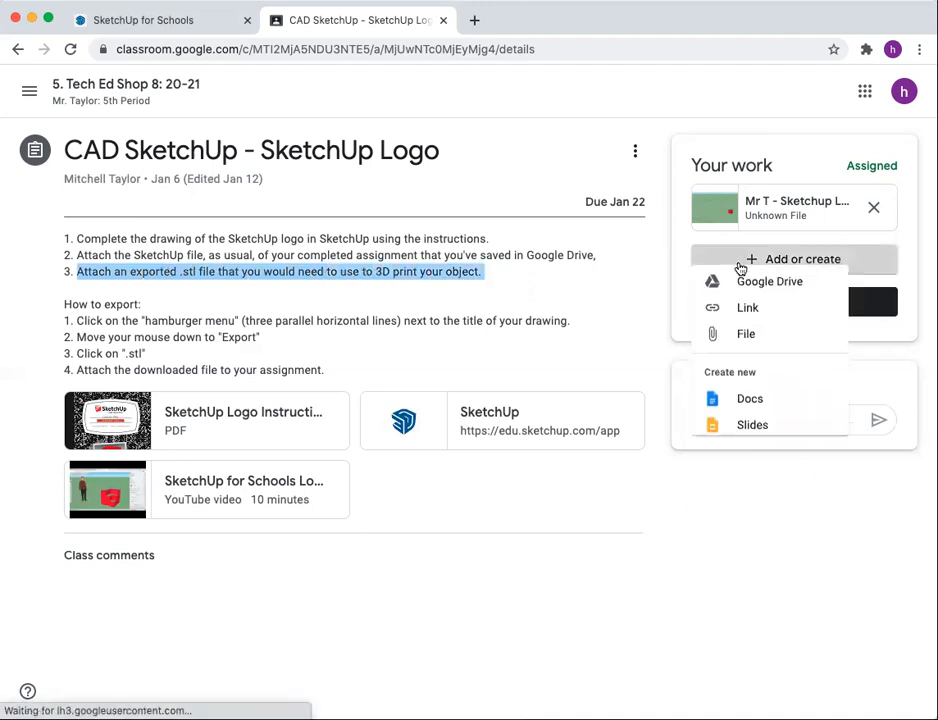
click(768, 280)
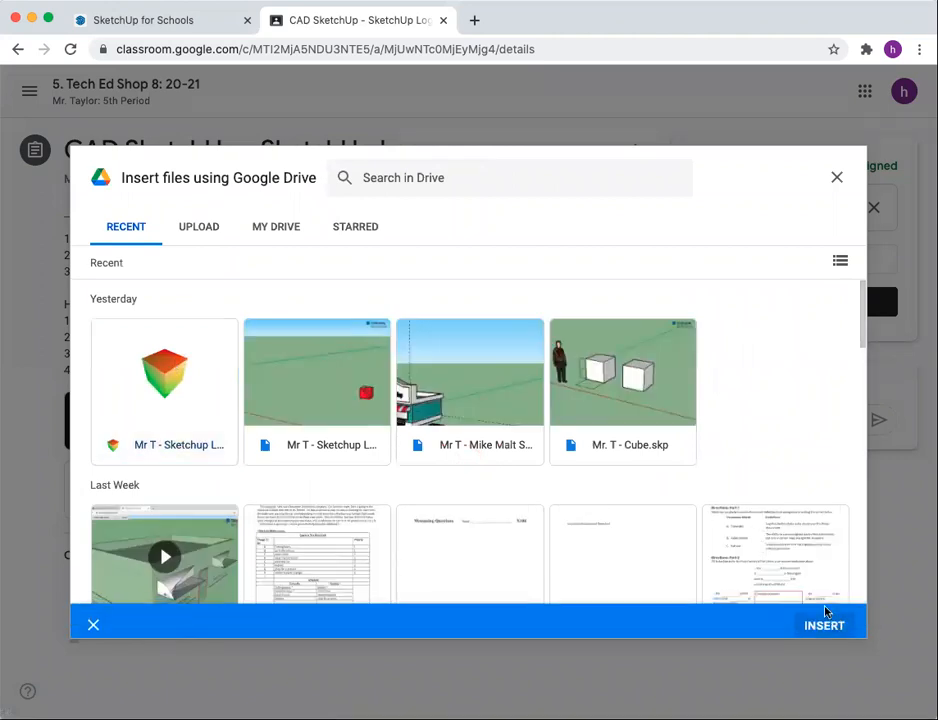
click(824, 624)
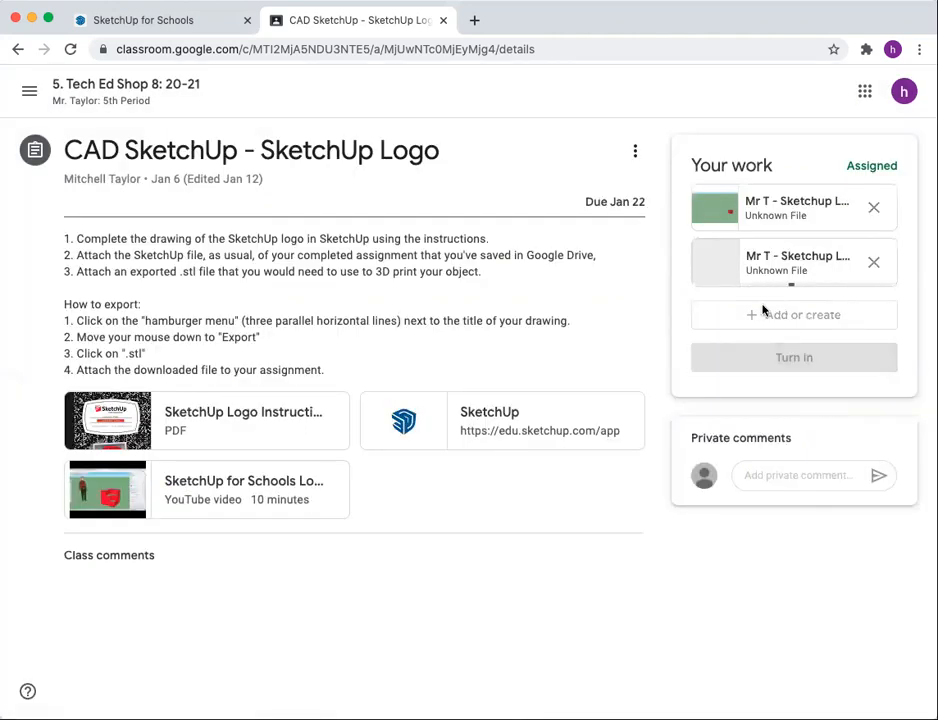
click(792, 356)
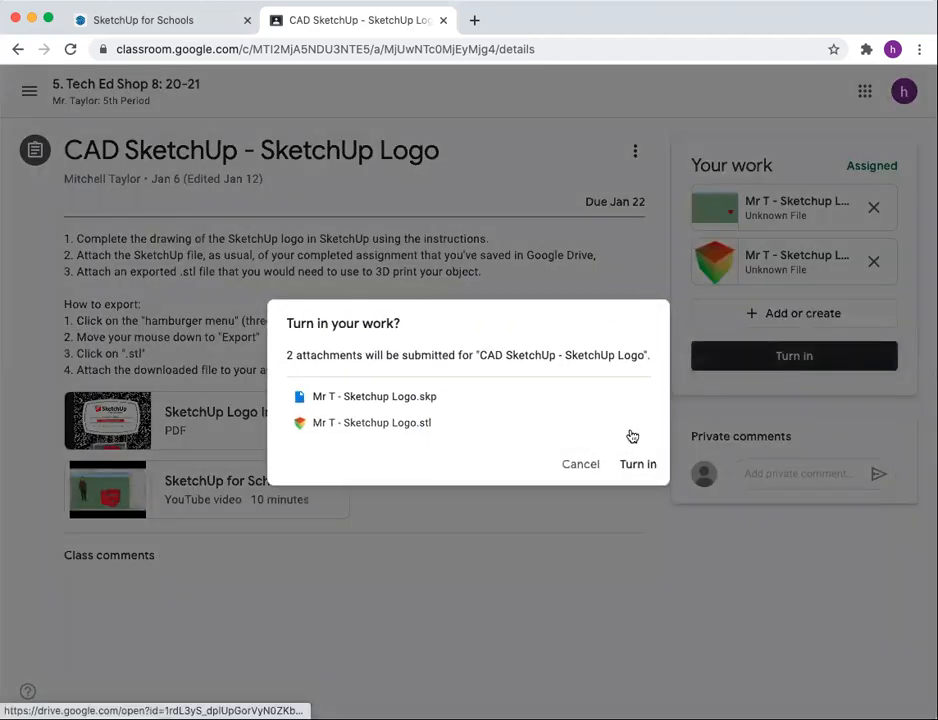
Confirm the turn-in so the assignment shows as Turned in with both files
click(638, 464)
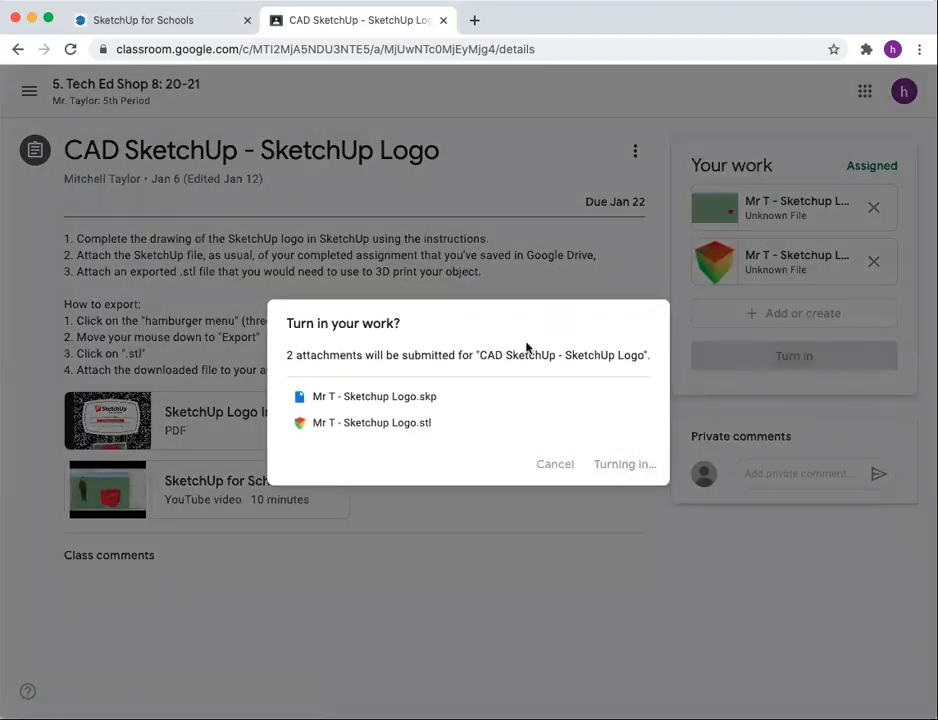
click(624, 464)
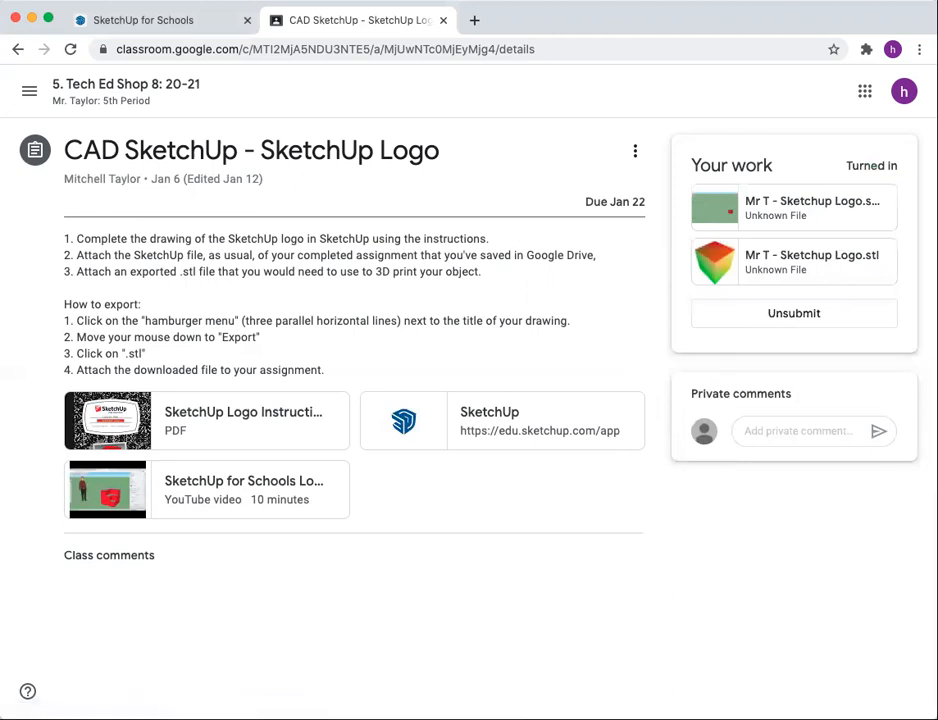
mouse_move(756, 12)
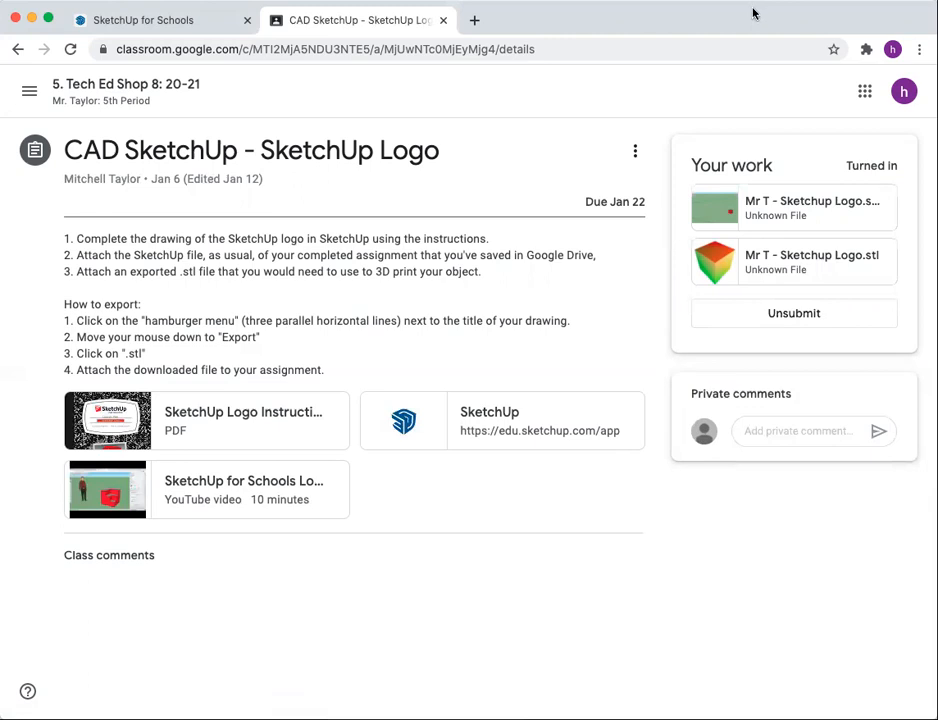